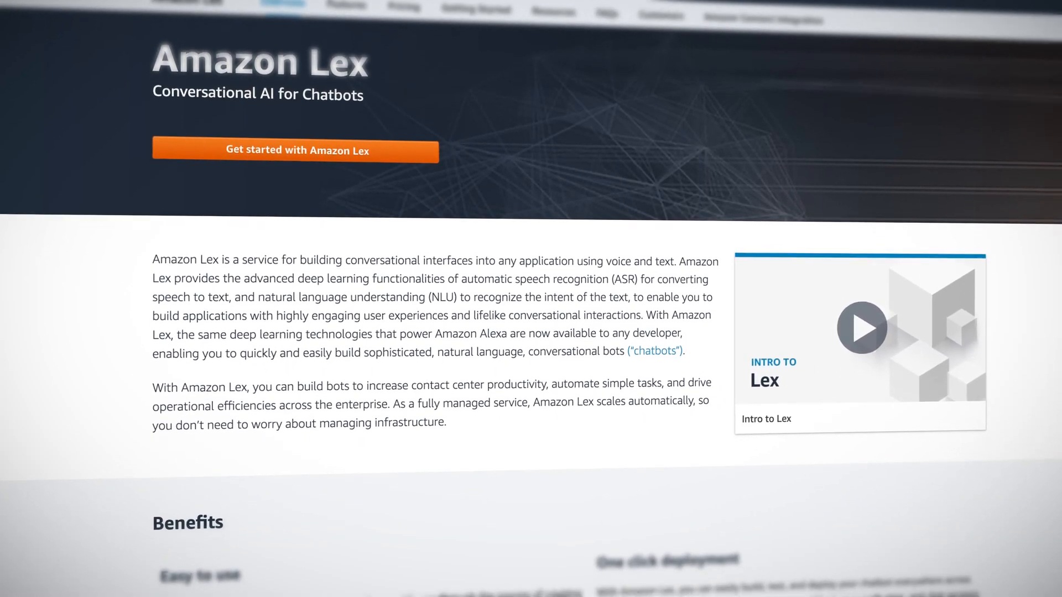
scroll(down, 3)
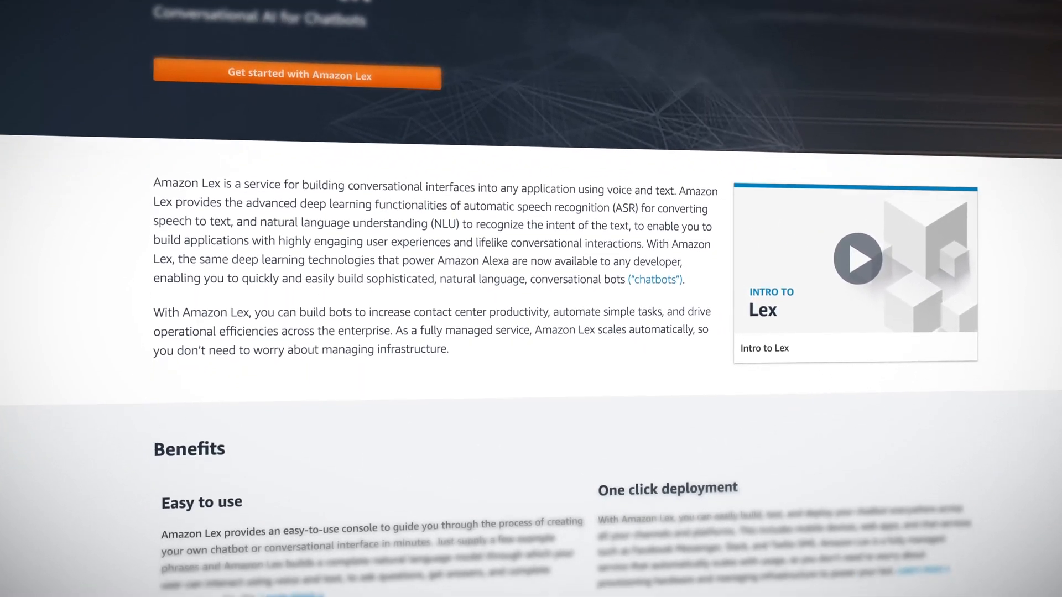
scroll(down, 3)
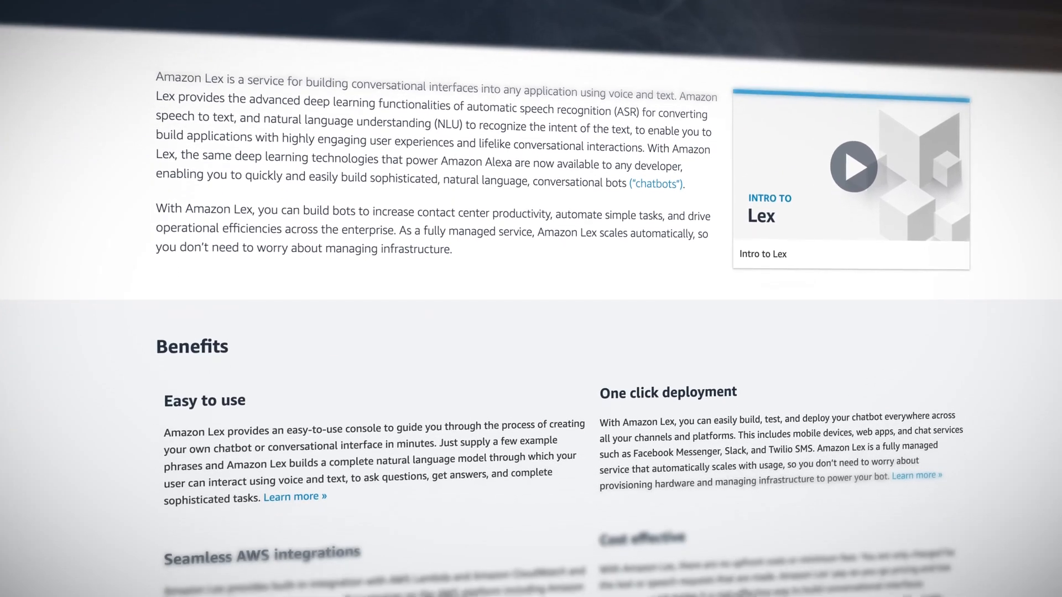
scroll(down, 3)
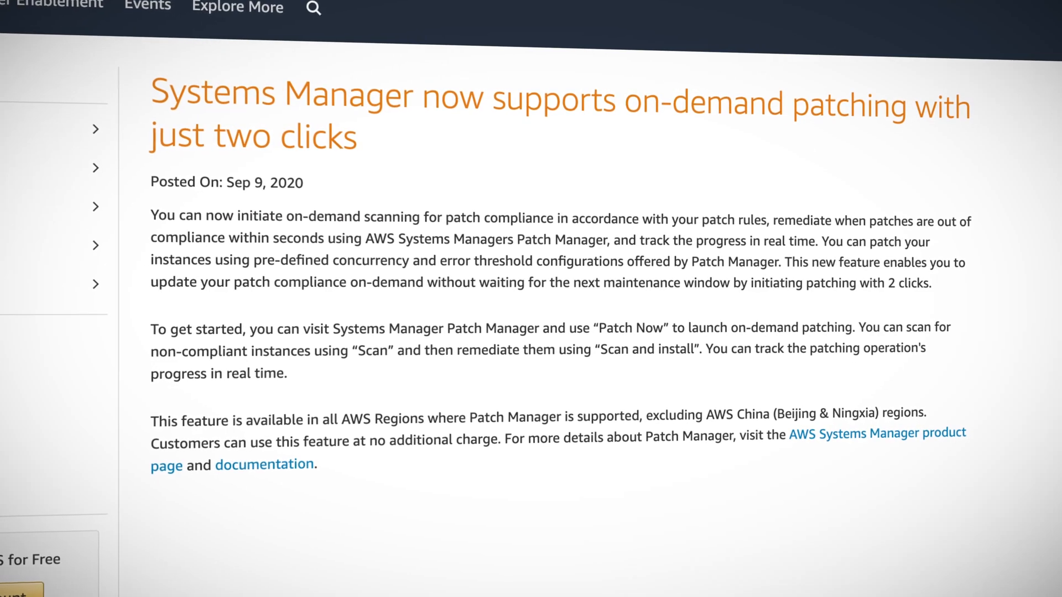
scroll(up, 3)
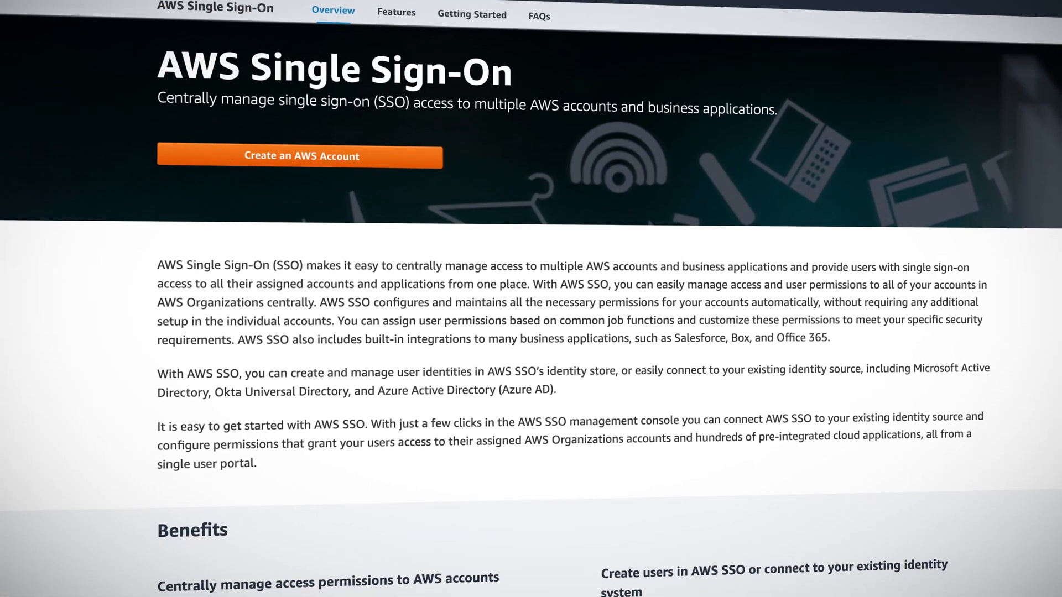
scroll(down, 3)
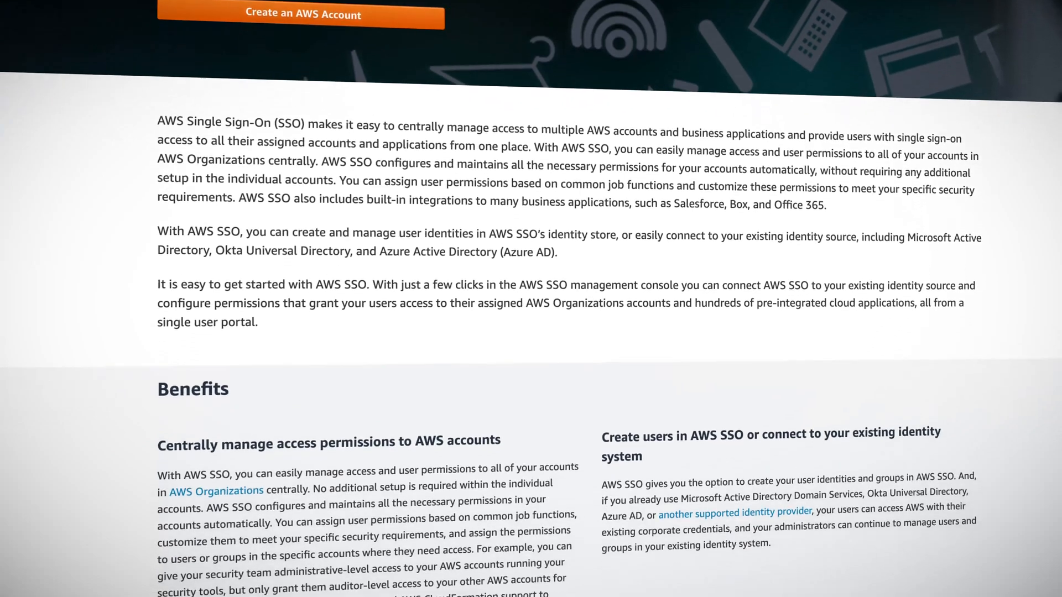
scroll(down, 3)
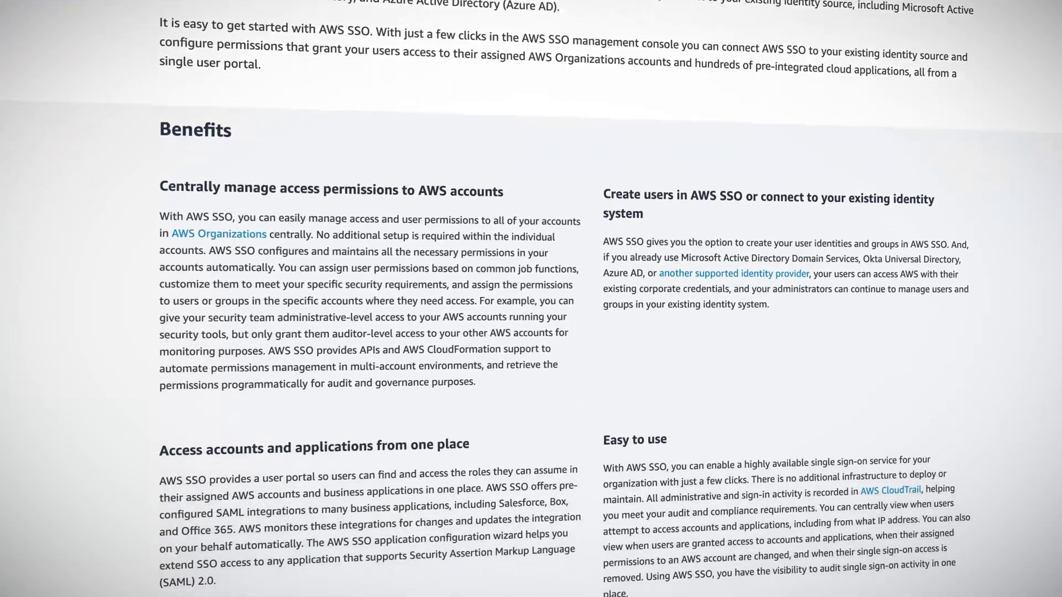
scroll(down, 3)
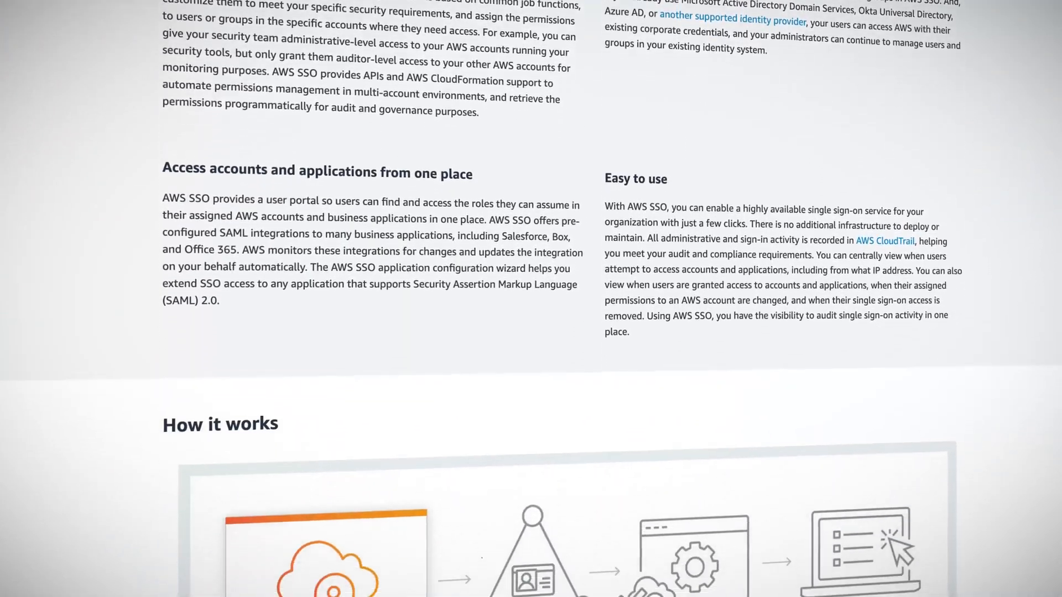
scroll(down, 3)
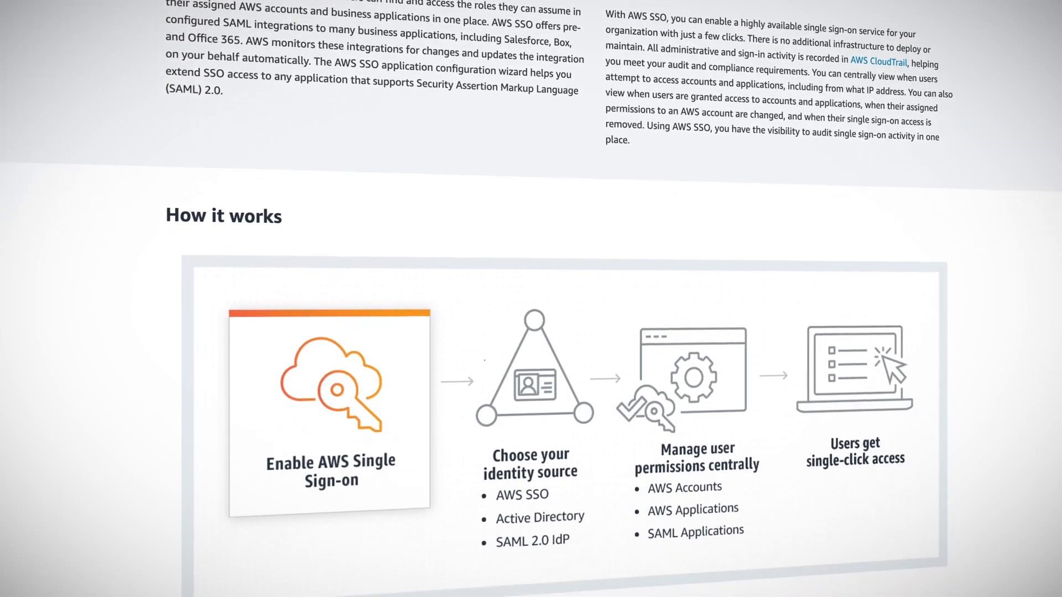